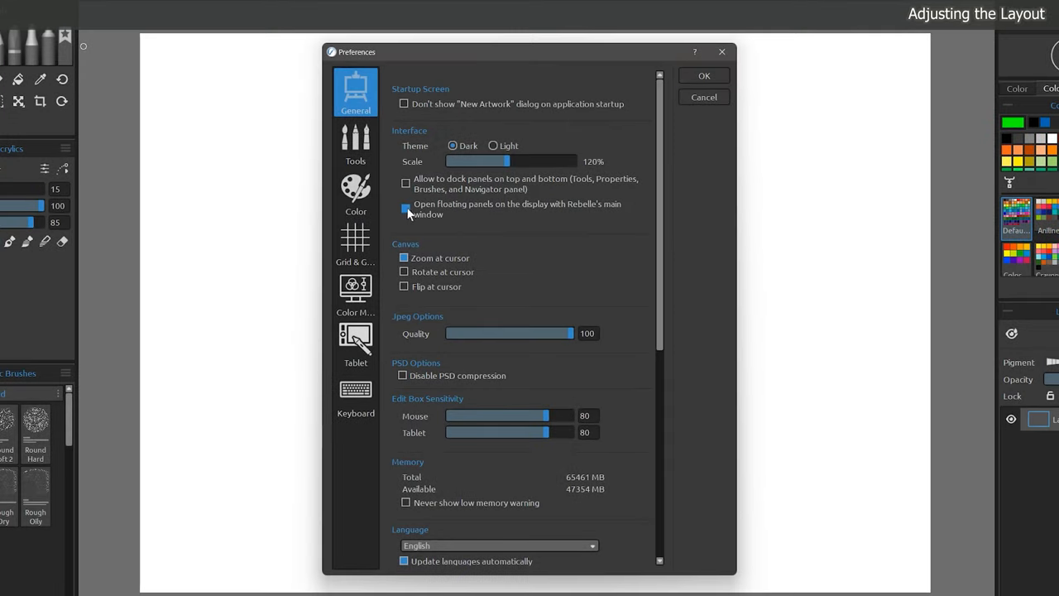
Toggle 'Open floating panels on the display with Rebelle's main window' in General preferences.
left_click(703, 77)
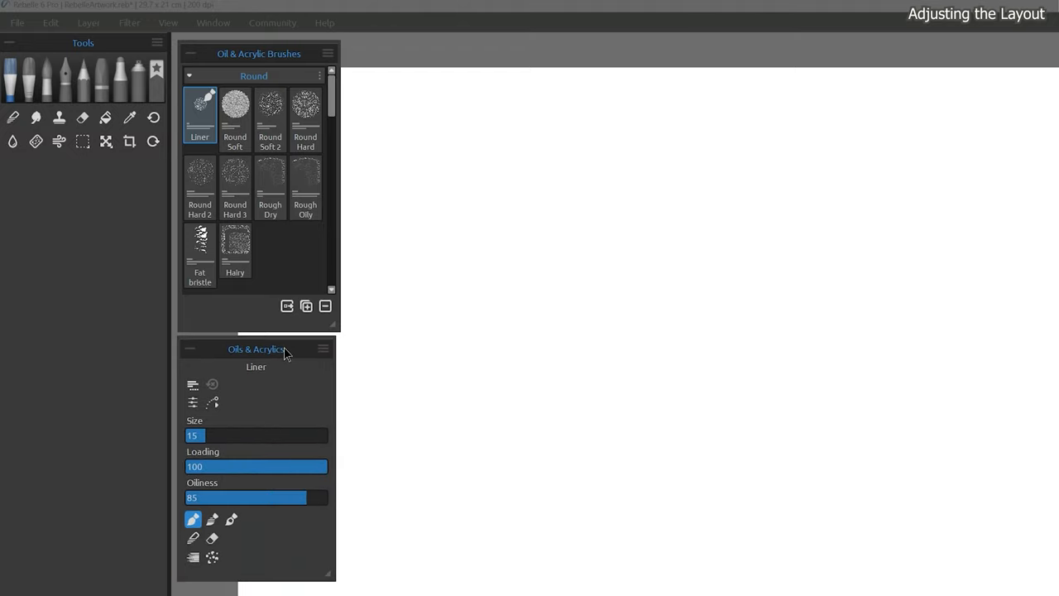
Bring up the Window menu listing the toggleable workspace panels.
left_click(212, 56)
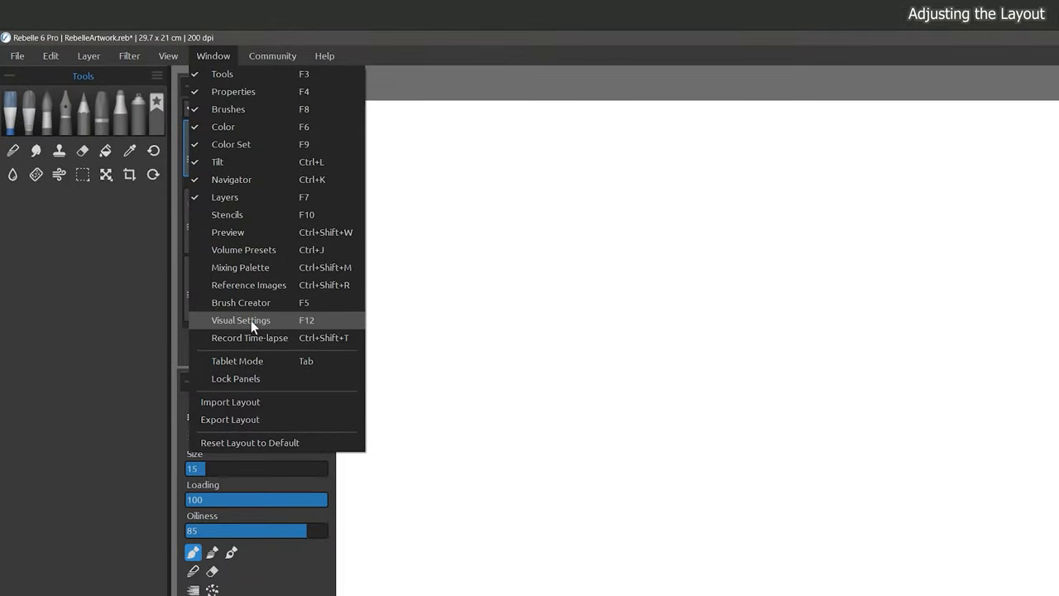
Show Visual Settings as a floating panel and the Navigator above Color and Layers on the right.
left_click(242, 321)
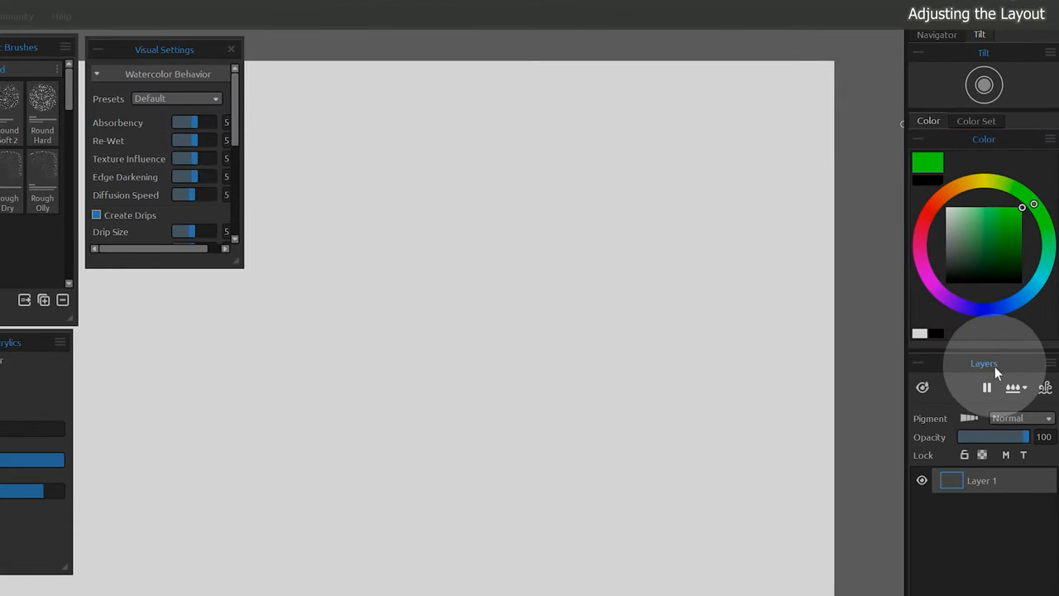
left_click(936, 34)
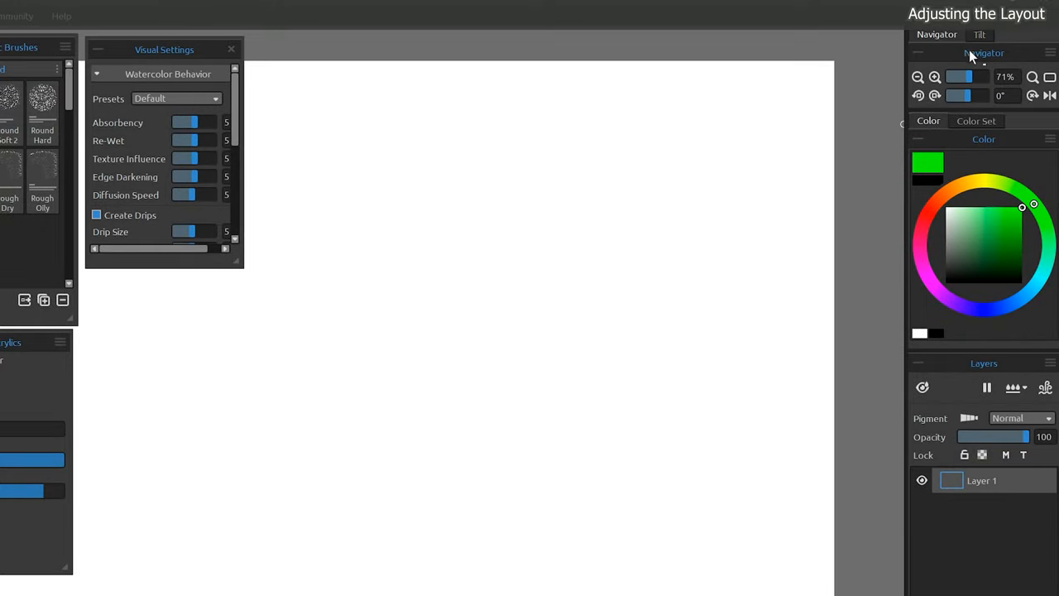
left_click(917, 52)
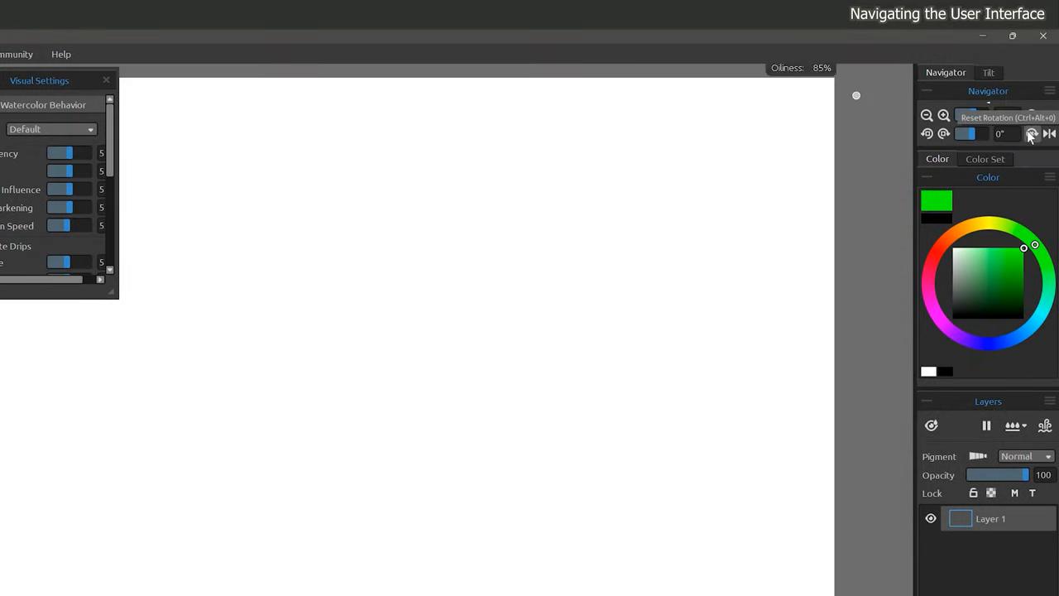
mouse_move(930, 426)
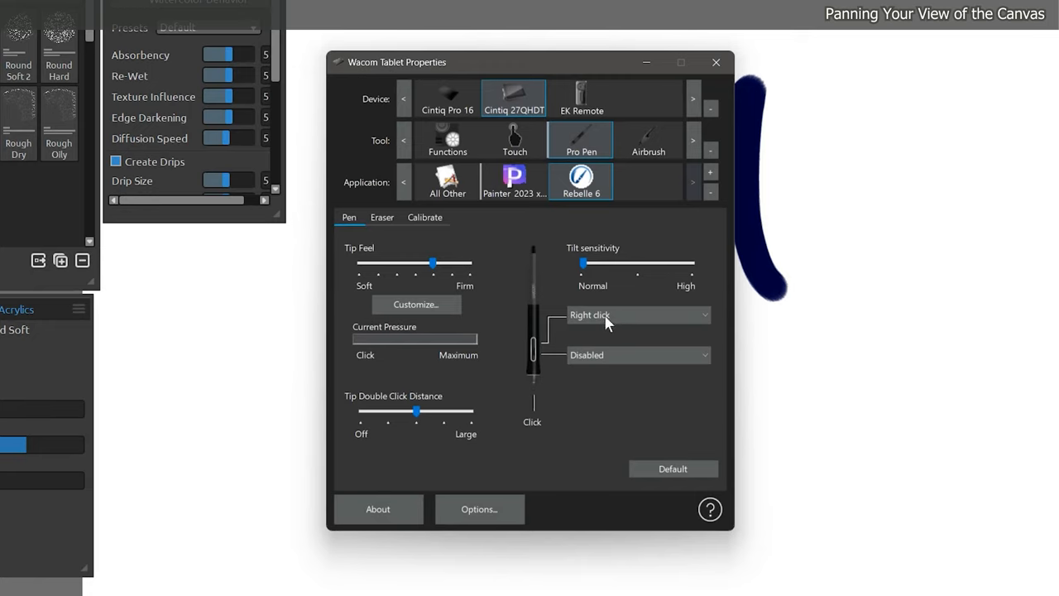
Change the Pro Pen side button function for Rebelle 6 from Right click.
left_click(715, 63)
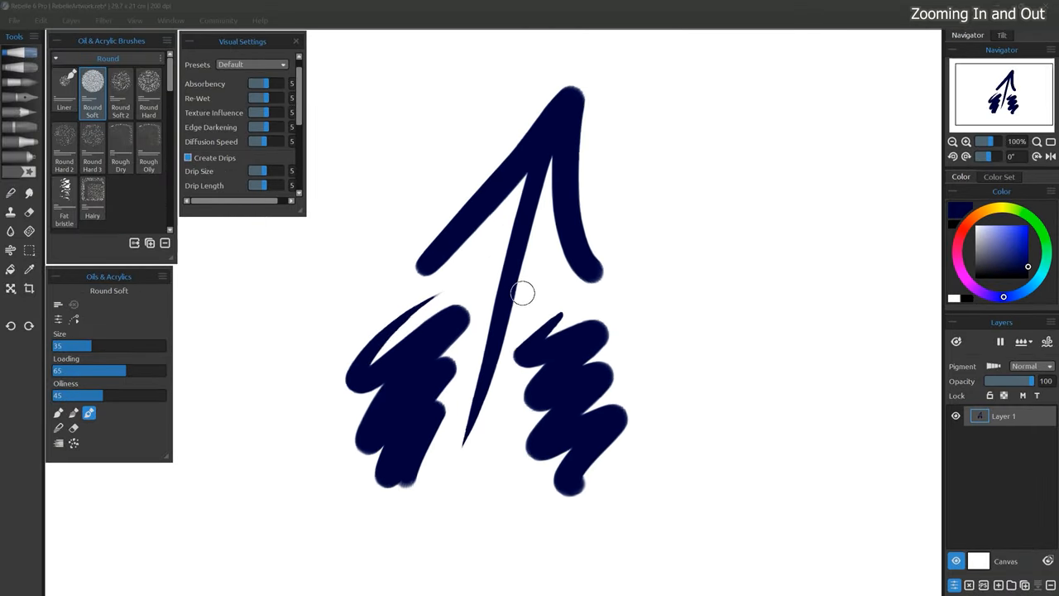